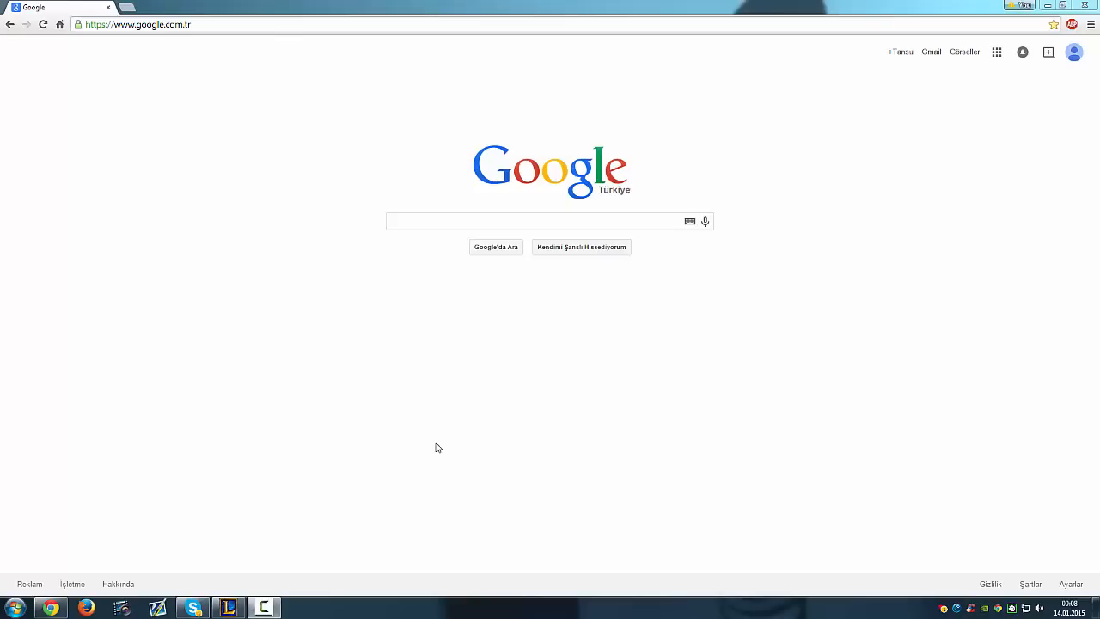
{"action": "mouse_move", "coordinate": [219, 24]}
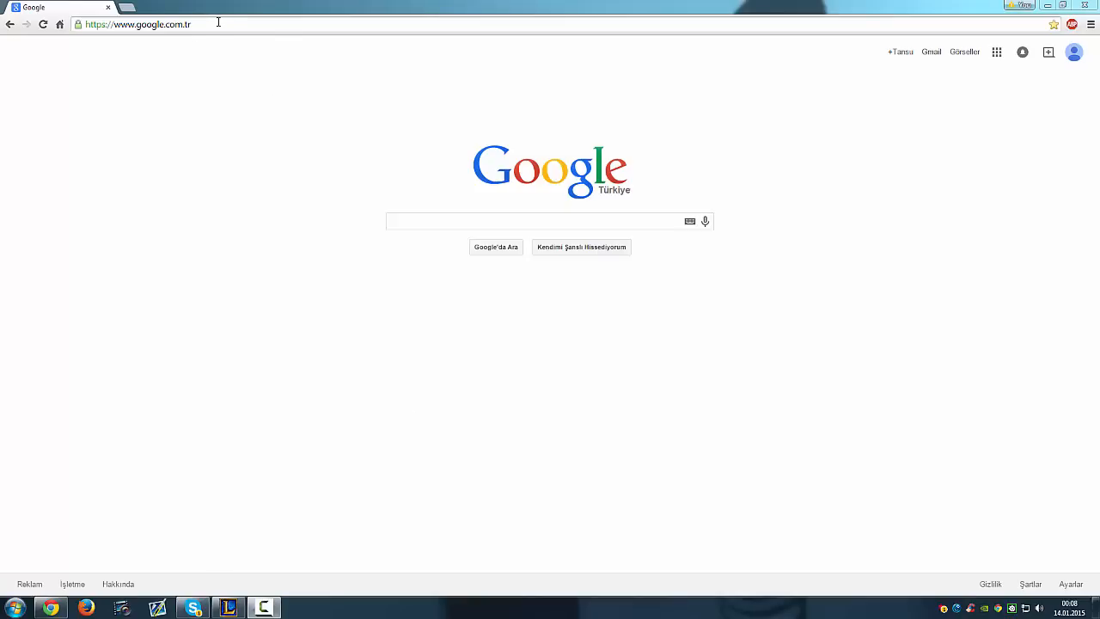
Step: Navigate to forum.botoflegends.com from the address bar
{"action": "type", "text": "botoflegends.com"}
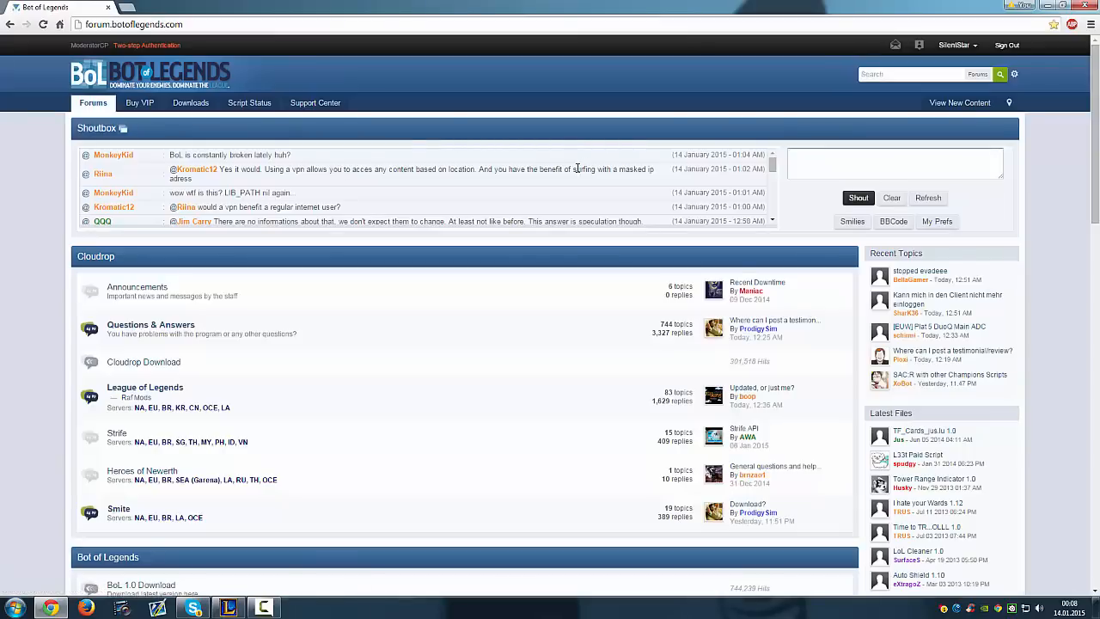
{"action": "left_click", "coordinate": [954, 45]}
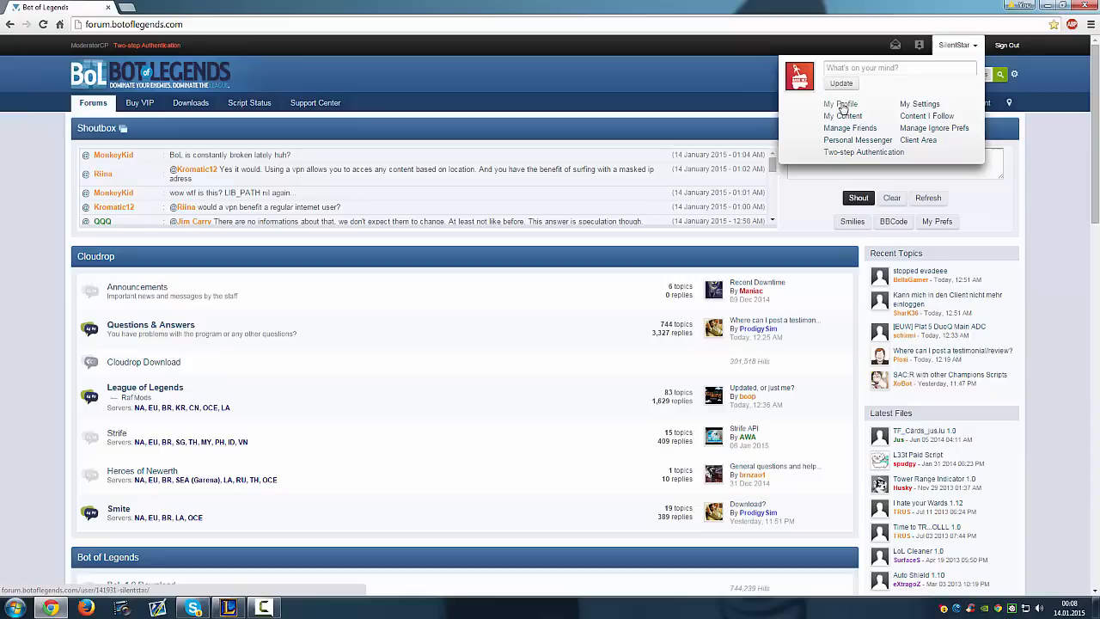
{"action": "left_click", "coordinate": [840, 105]}
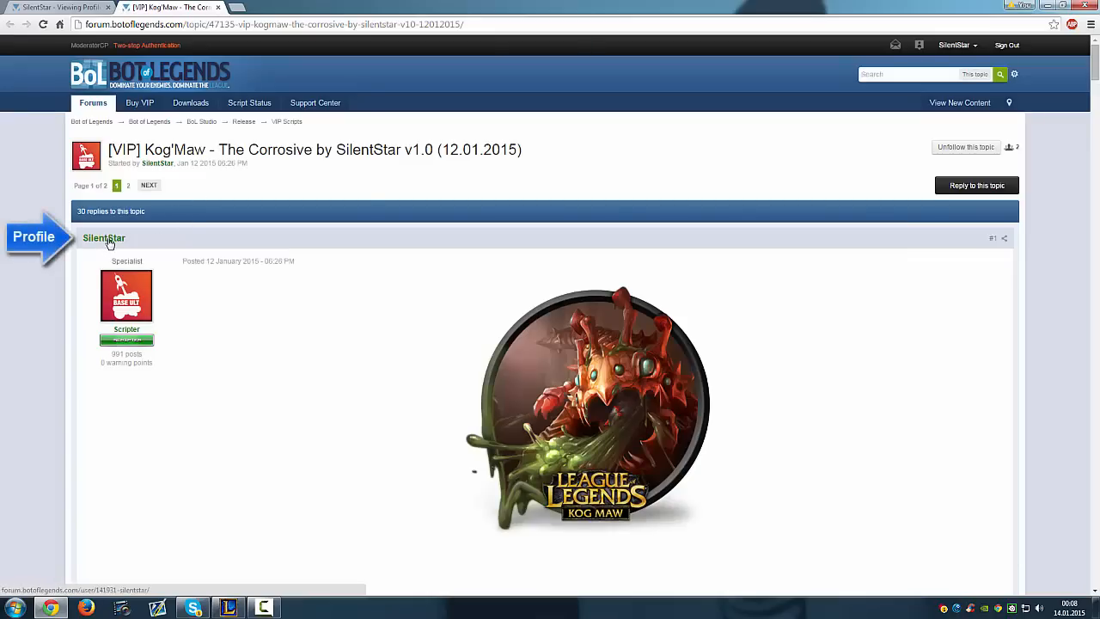
{"action": "left_click", "coordinate": [103, 237]}
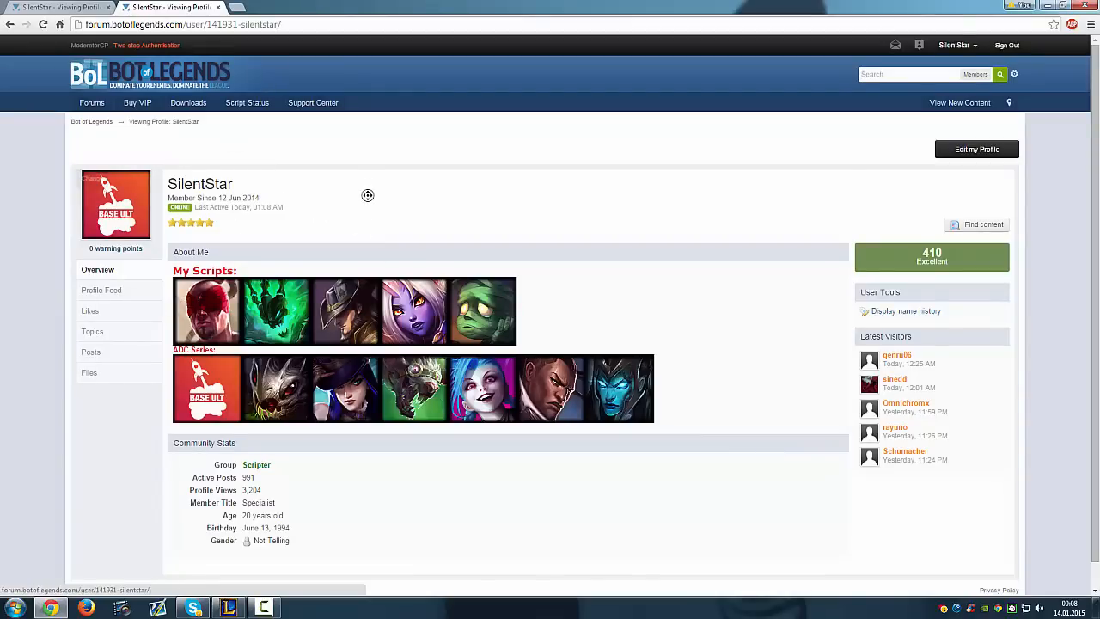
{"action": "scroll", "scroll_direction": "up", "scroll_amount": 3}
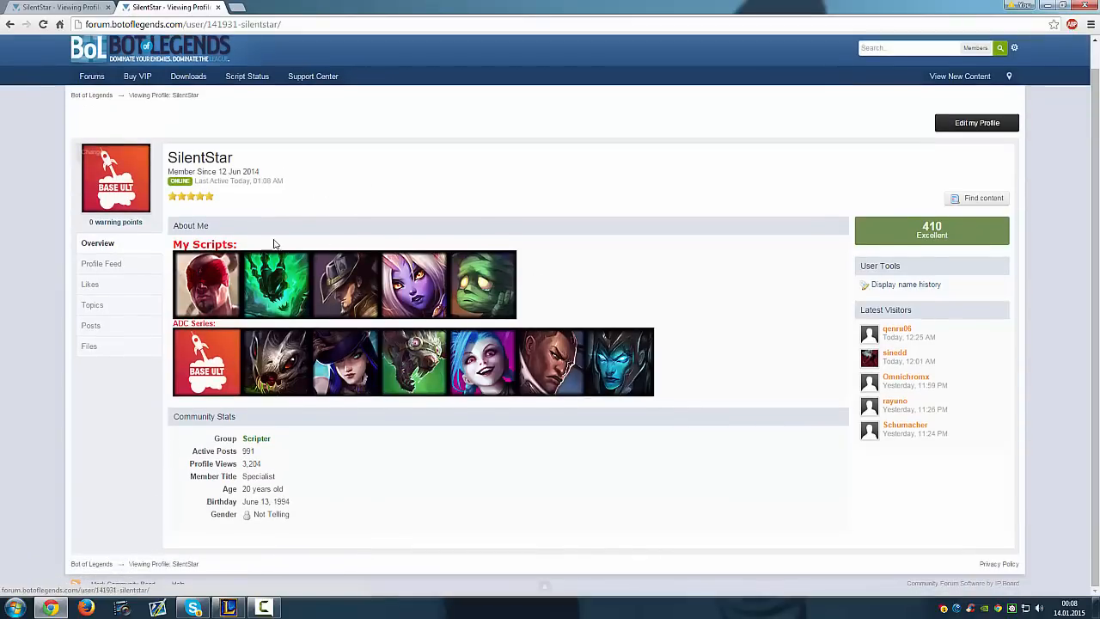
{"action": "mouse_move", "coordinate": [409, 412]}
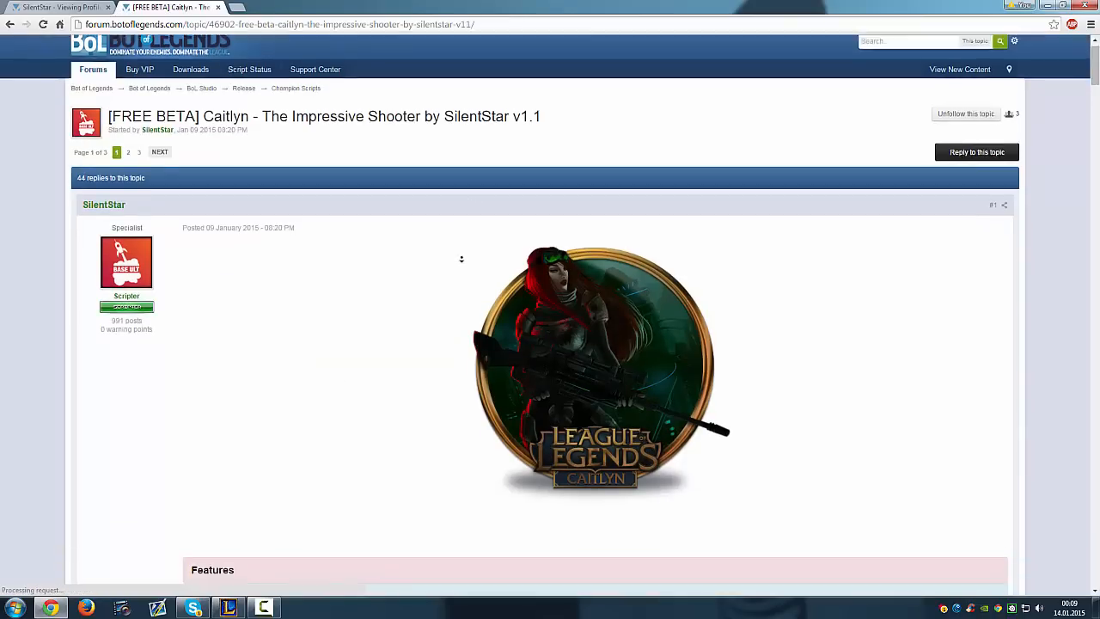
Step: Scroll to the Caitlyn topic's Download section and choose Save link as on the script link
{"action": "scroll", "scroll_direction": "down", "scroll_amount": 3}
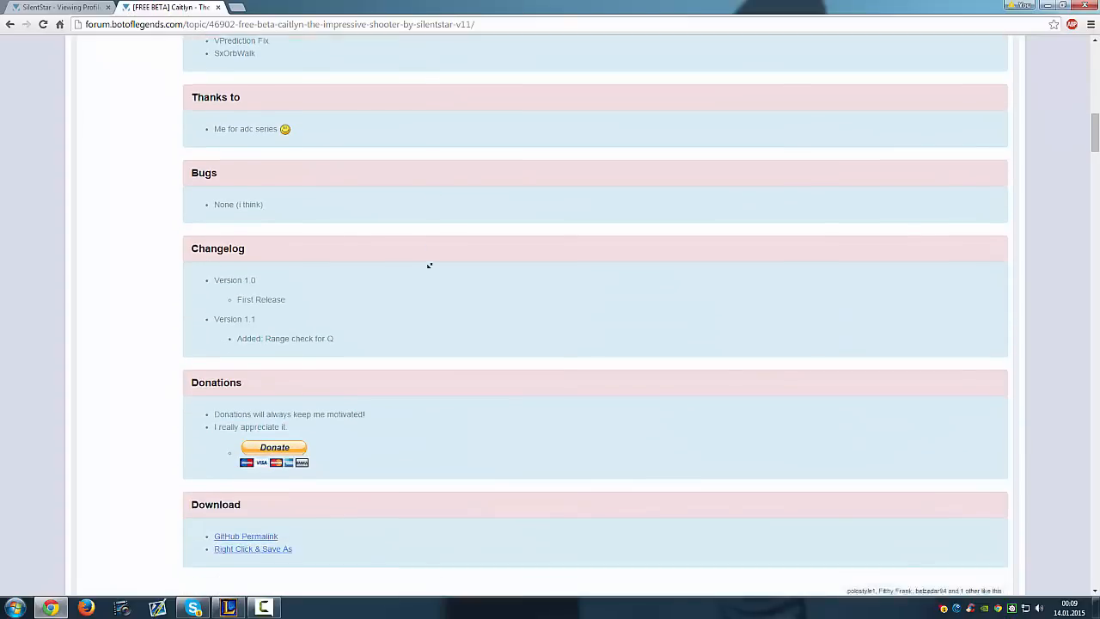
{"action": "scroll", "scroll_direction": "down", "scroll_amount": 3}
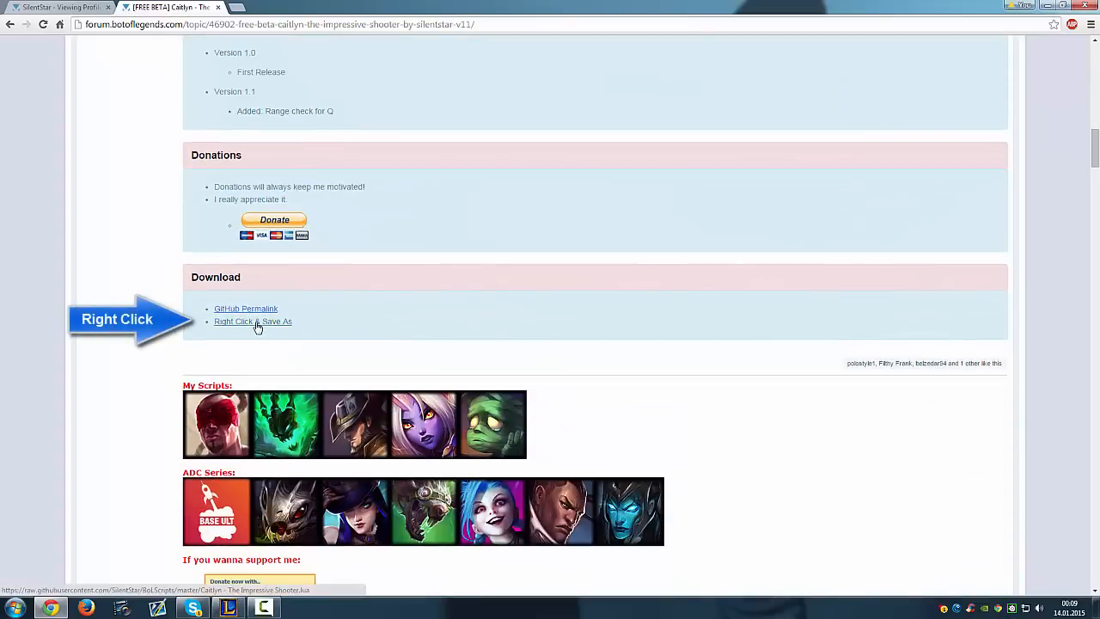
{"action": "mouse_move", "coordinate": [264, 326]}
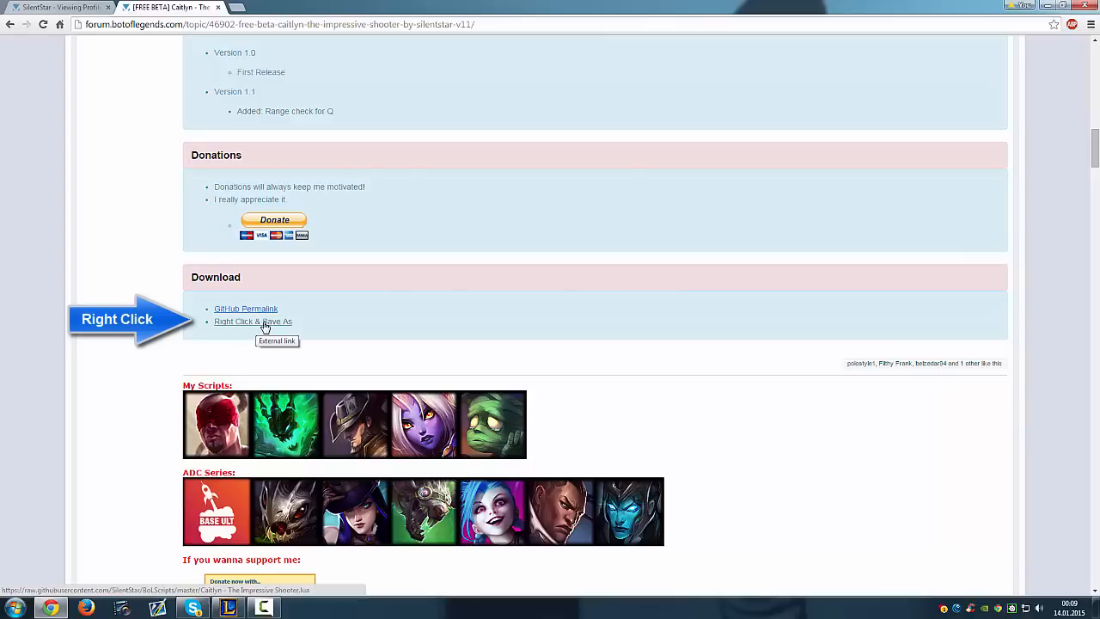
{"action": "right_click", "coordinate": [253, 322]}
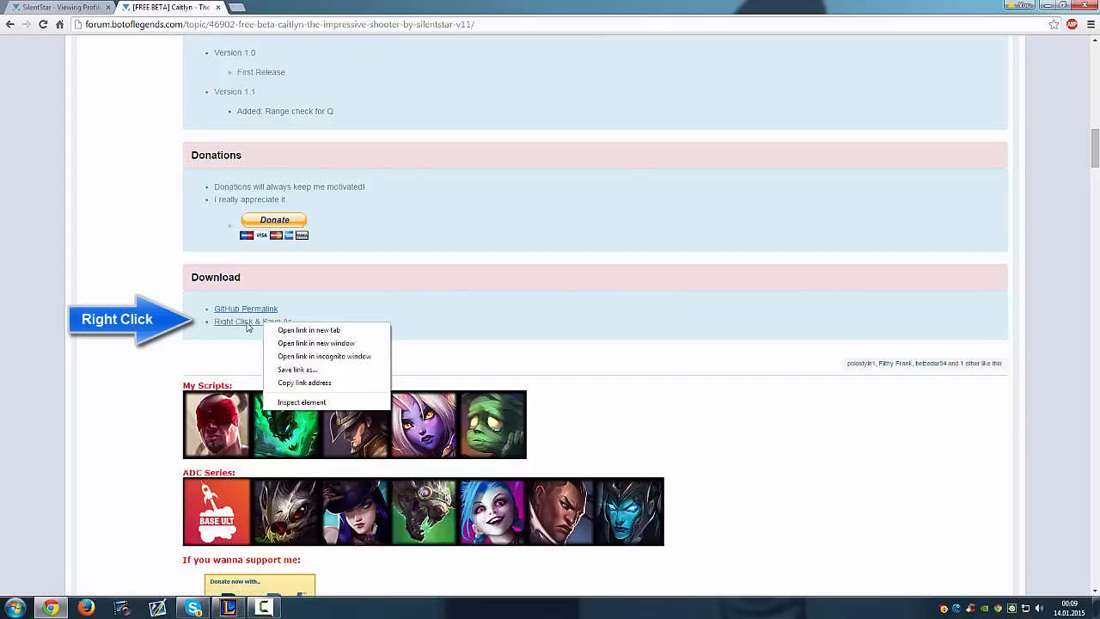
{"action": "left_click", "coordinate": [309, 379]}
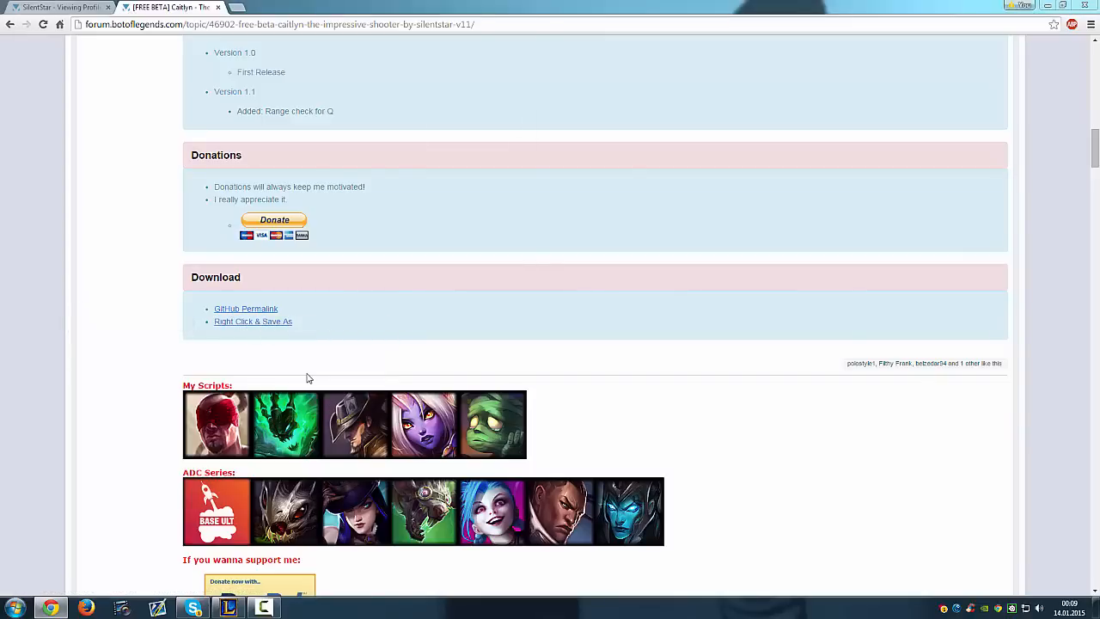
Step: Save the Caitlyn .lua file into the BoL Scripts folder, keeping name and type
{"action": "left_click", "coordinate": [253, 322]}
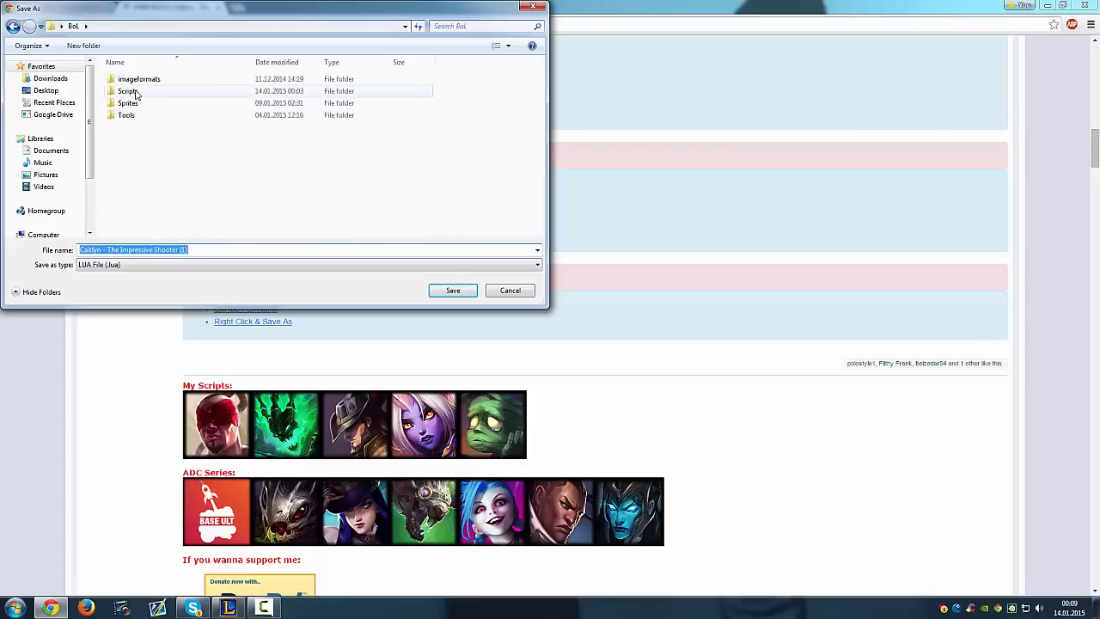
{"action": "double_click", "coordinate": [127, 89]}
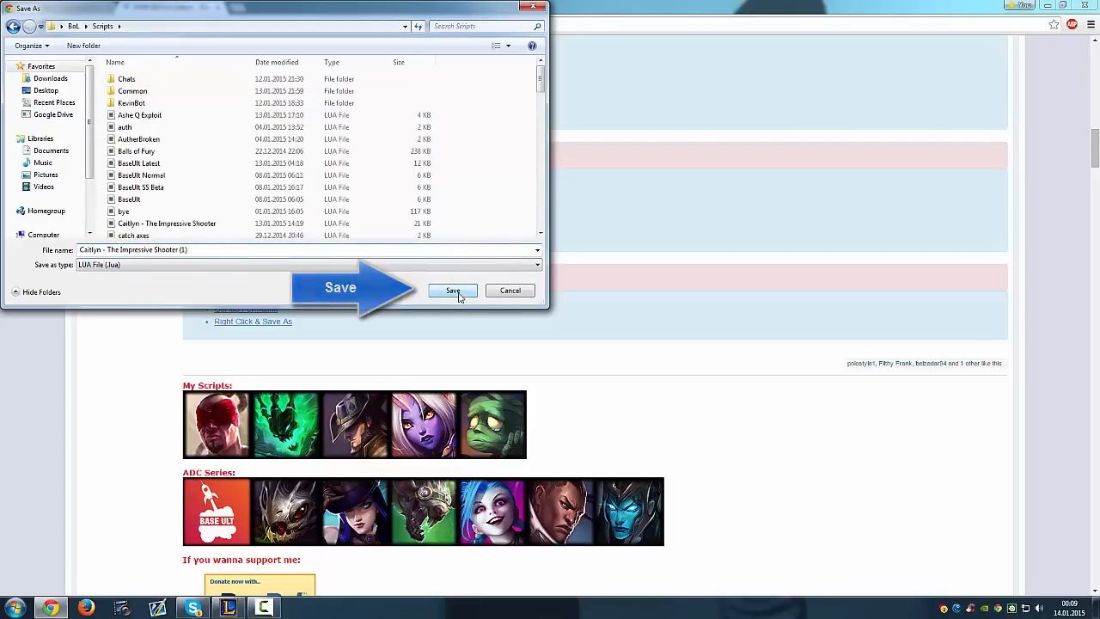
{"action": "left_click", "coordinate": [452, 289]}
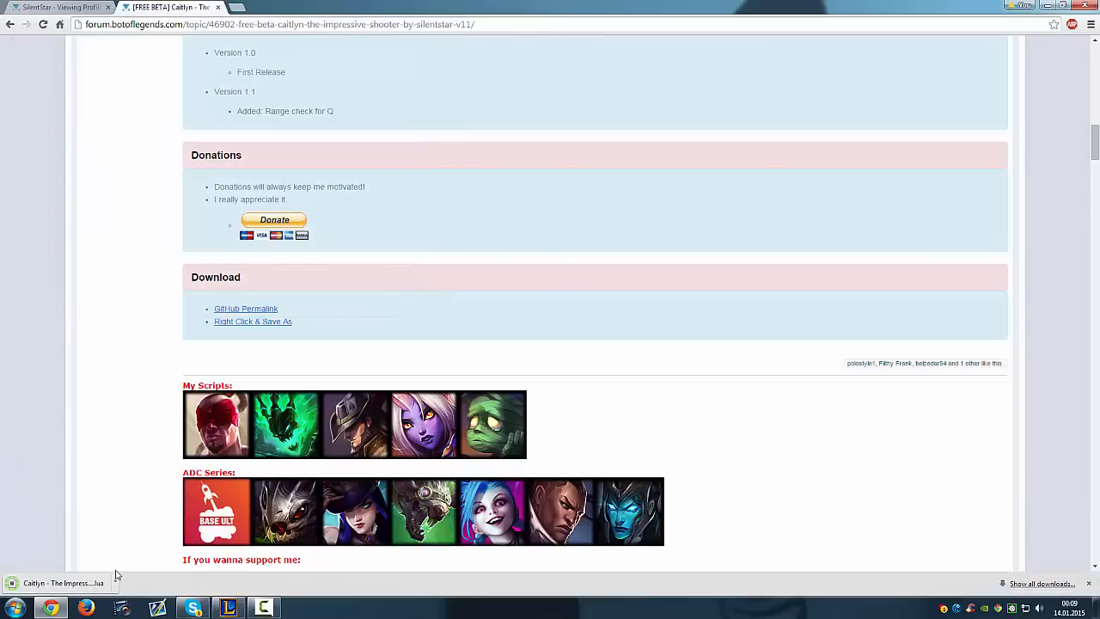